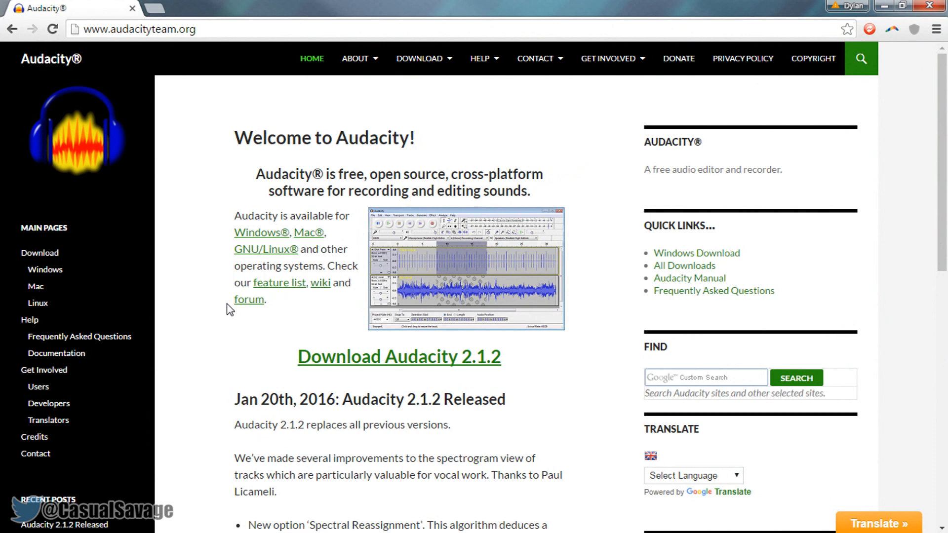
mouse_move(431, 108)
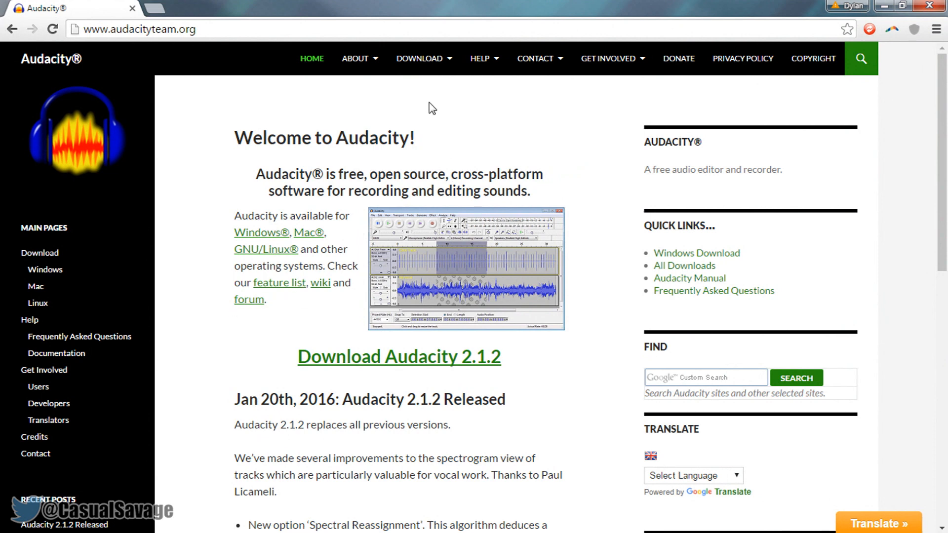
mouse_move(467, 113)
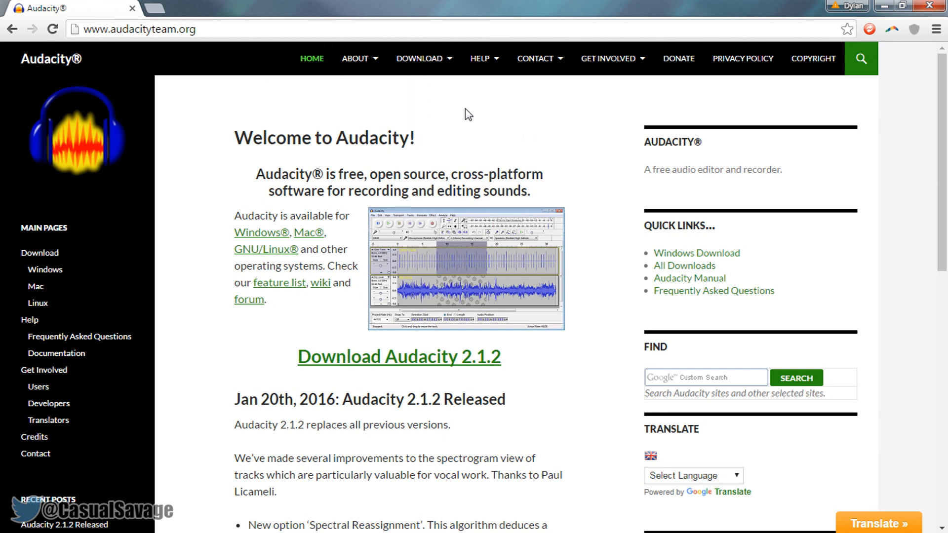
mouse_move(245, 233)
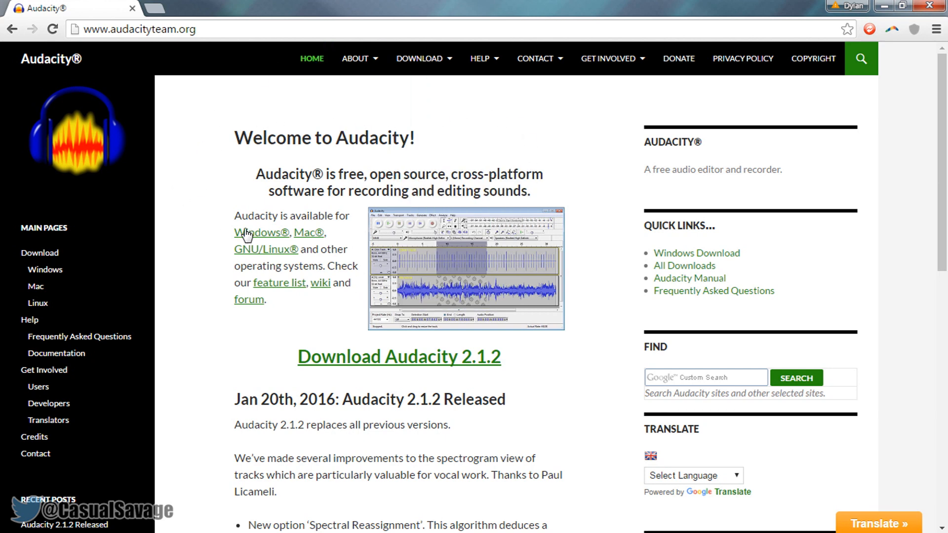
mouse_move(277, 254)
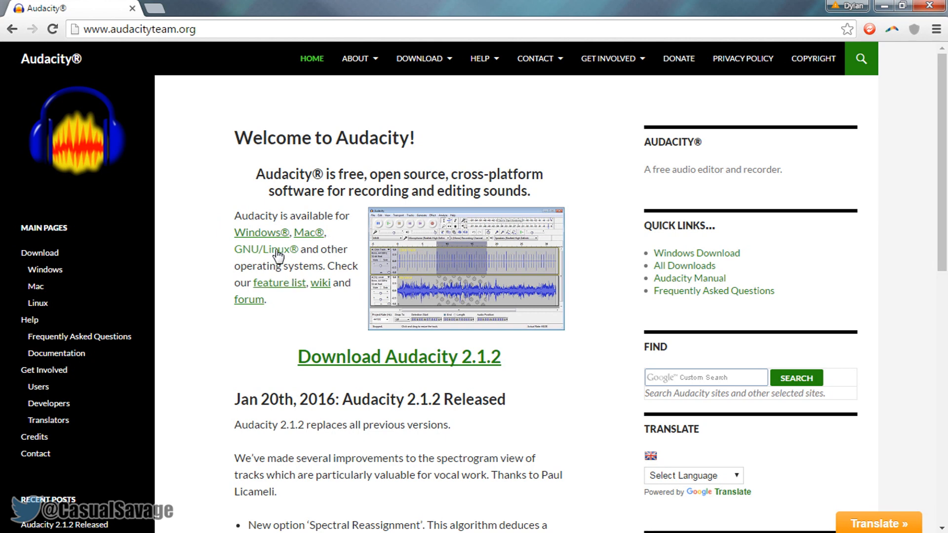
mouse_move(336, 363)
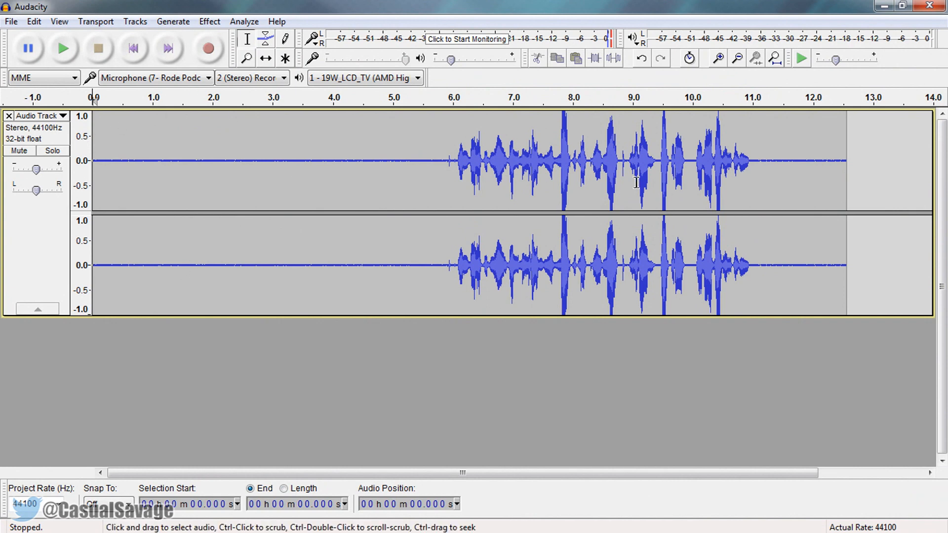
mouse_move(467, 300)
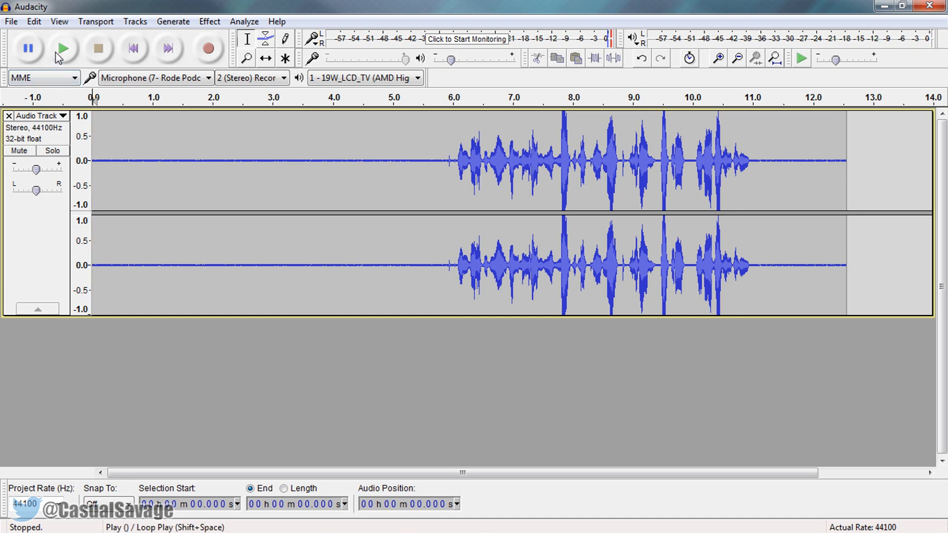
- Play and stop the raw recording, then select the silent lead-in from 0 to about 5.6 s
left_click(62, 49)
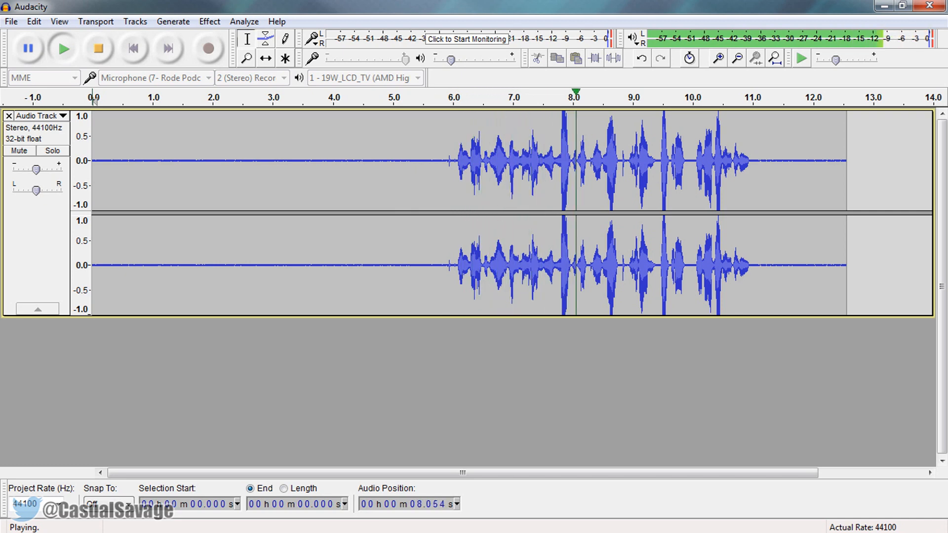
mouse_move(97, 48)
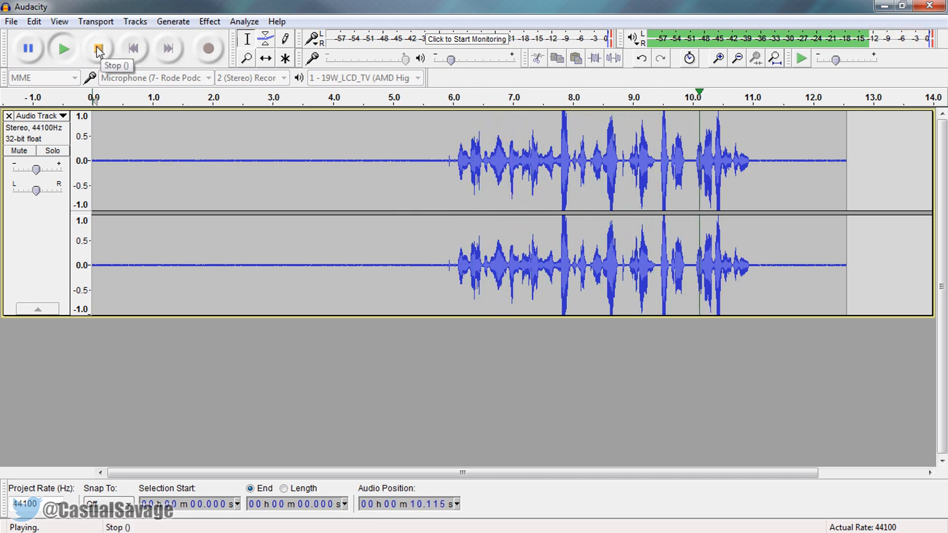
left_click(98, 48)
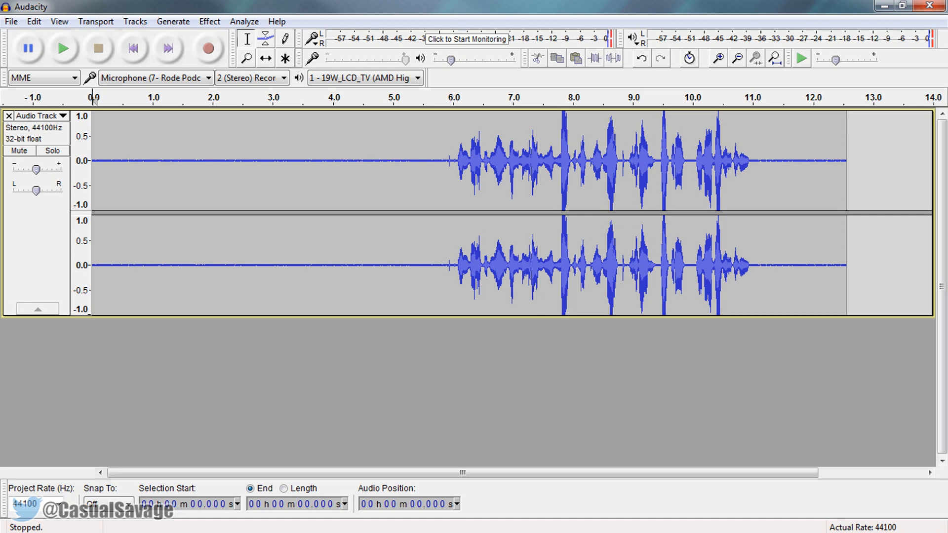
mouse_move(318, 369)
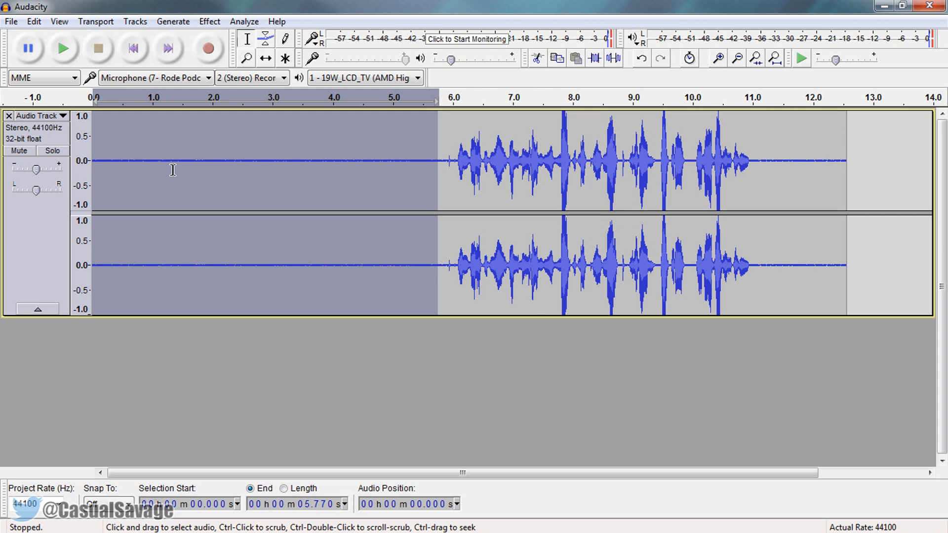
mouse_move(430, 169)
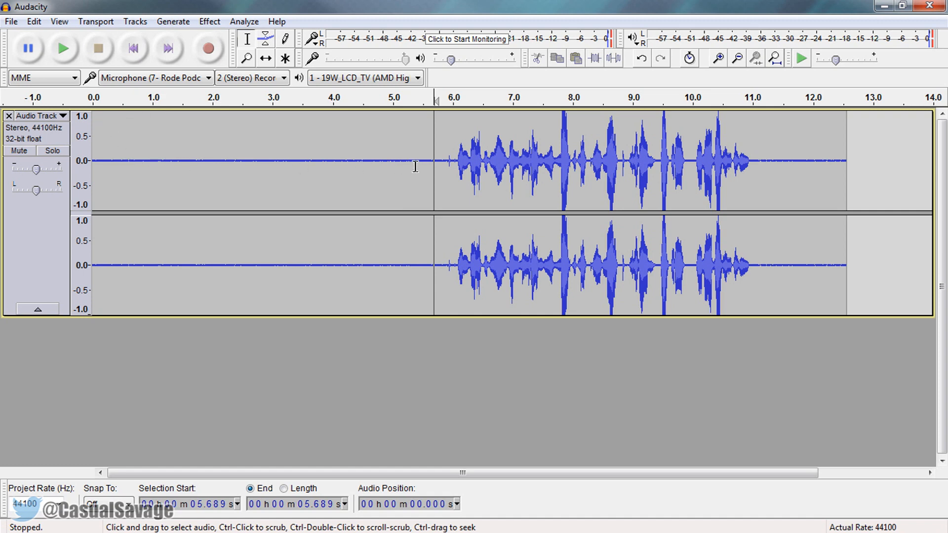
mouse_move(474, 161)
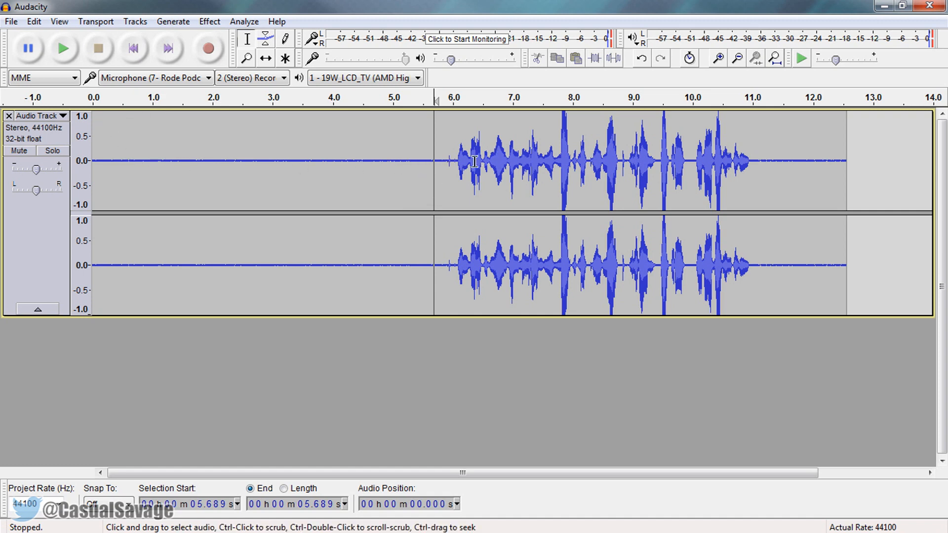
left_click_drag(433, 162, 411, 162)
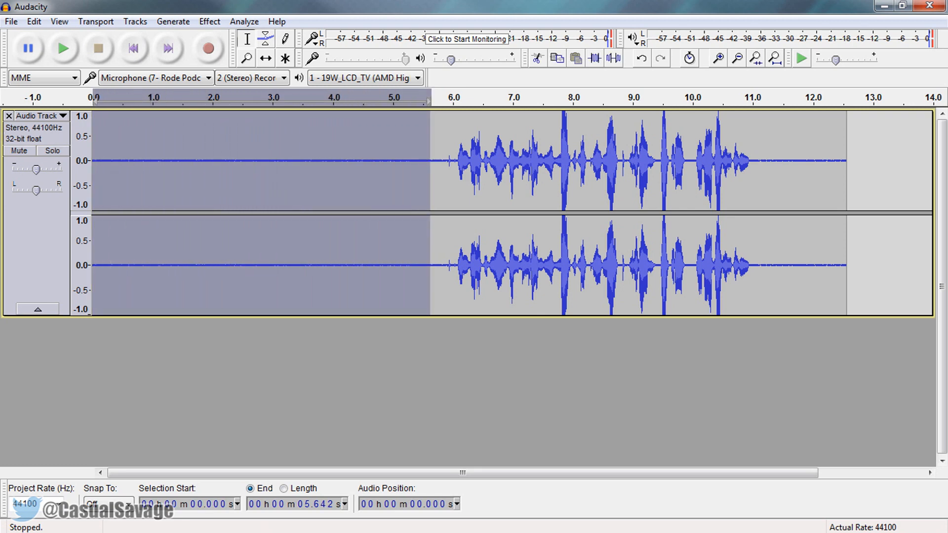
- Get a Noise Reduction noise profile from the selected silent lead-in
left_click(209, 22)
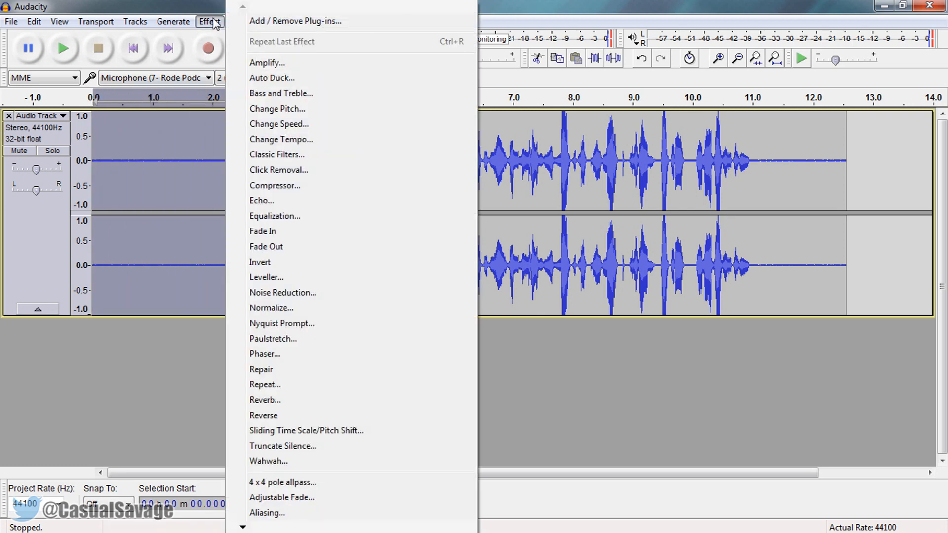
mouse_move(282, 293)
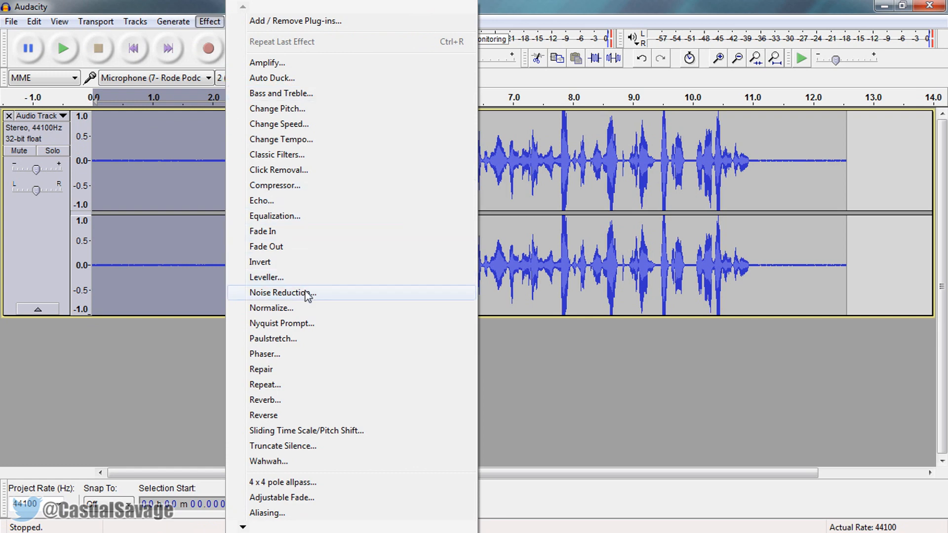
mouse_move(332, 297)
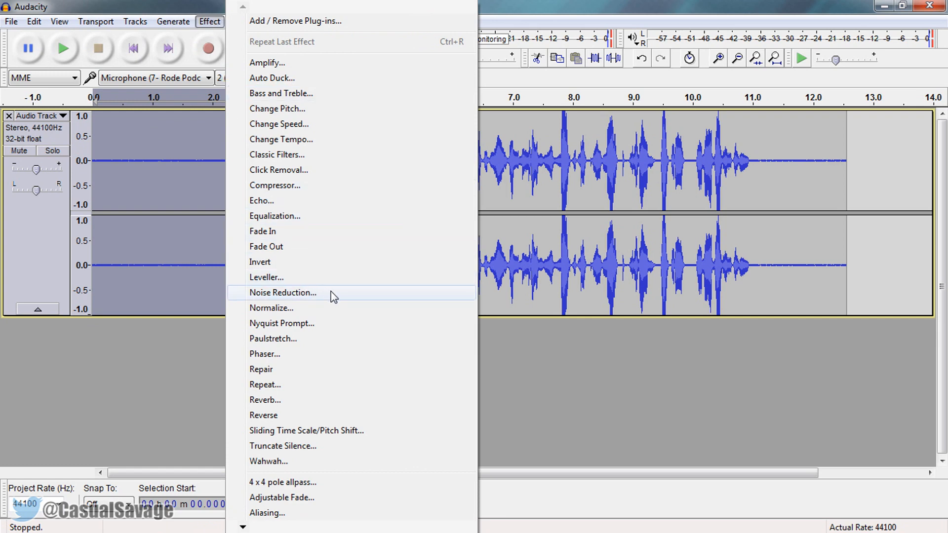
mouse_move(325, 301)
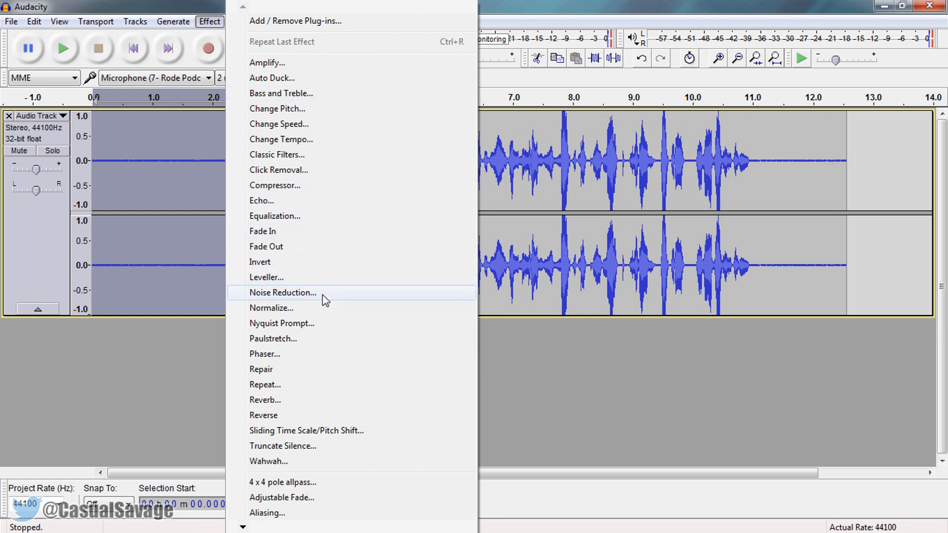
mouse_move(319, 302)
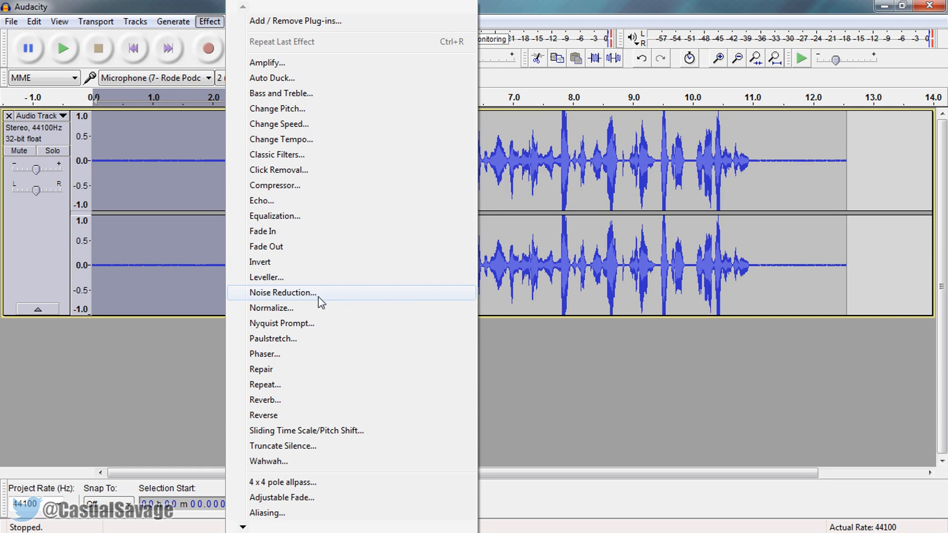
left_click(282, 293)
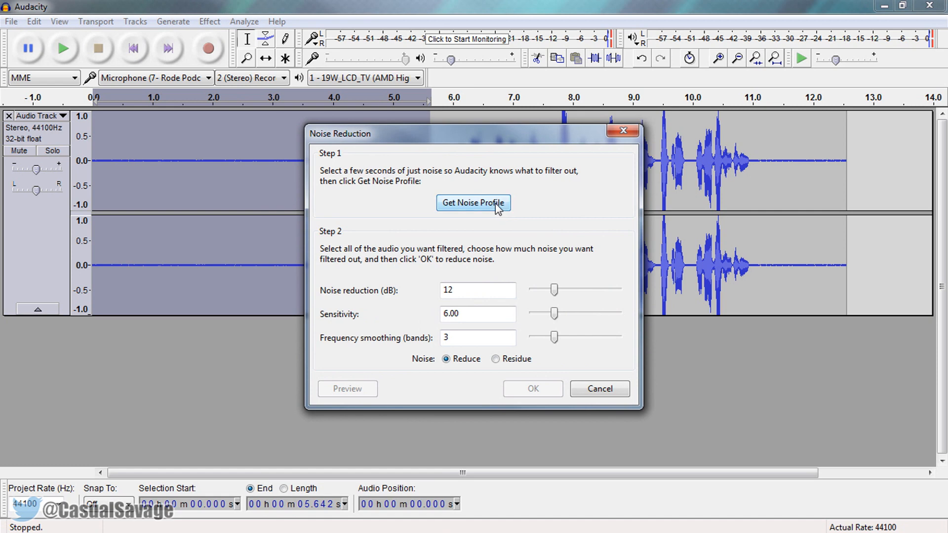
left_click(473, 202)
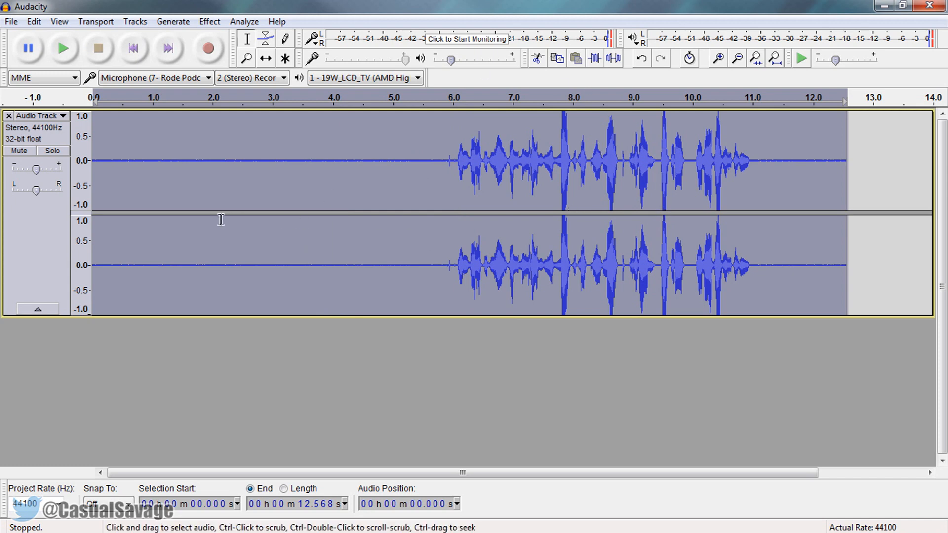
- Select the entire recording and apply Noise Reduction to it
left_click(132, 160)
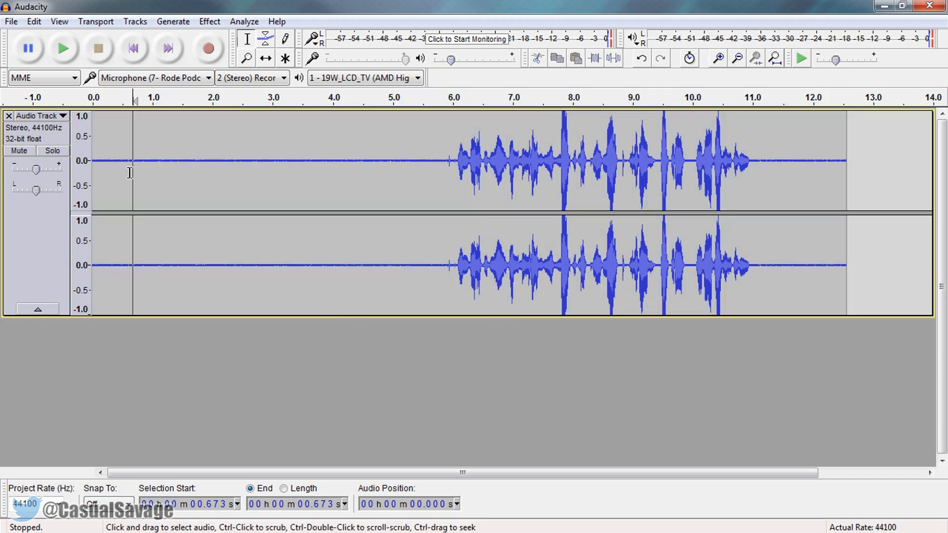
key("ctrl+a")
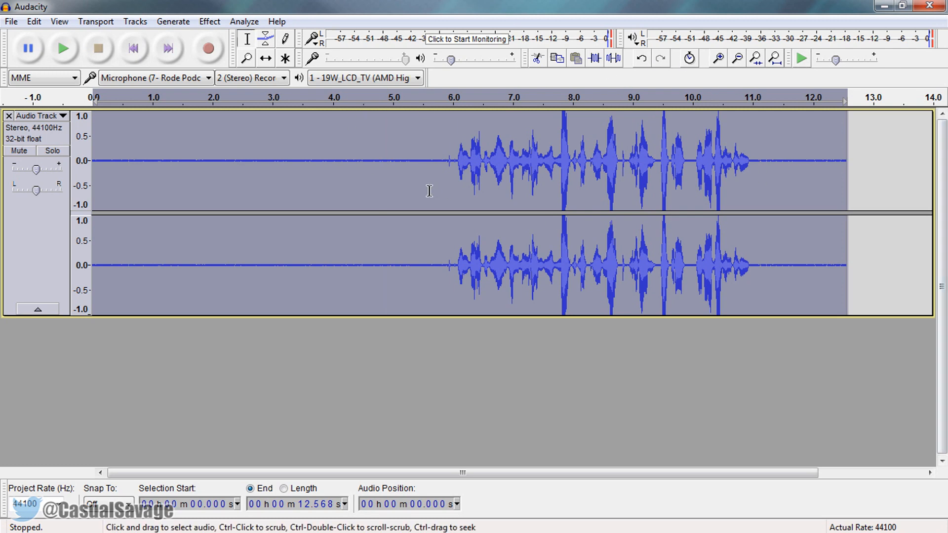
left_click(208, 21)
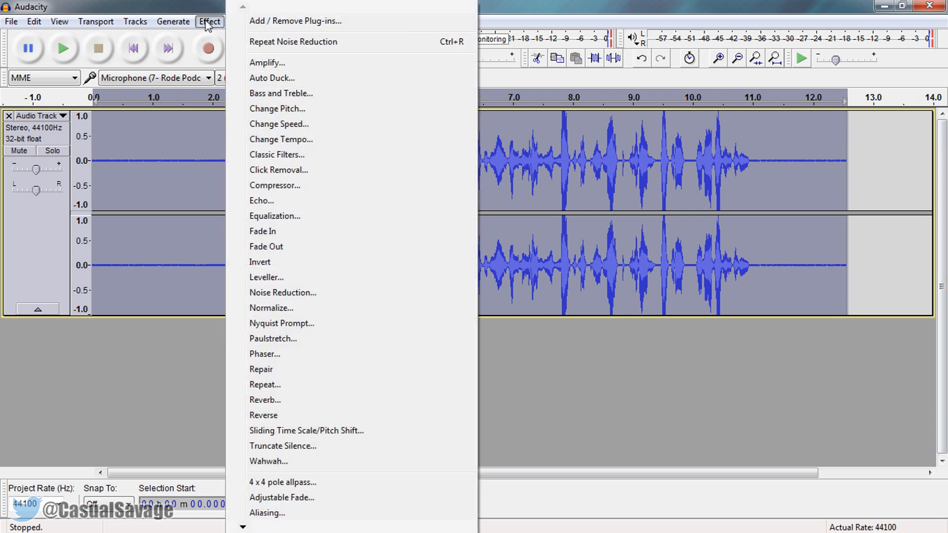
mouse_move(282, 292)
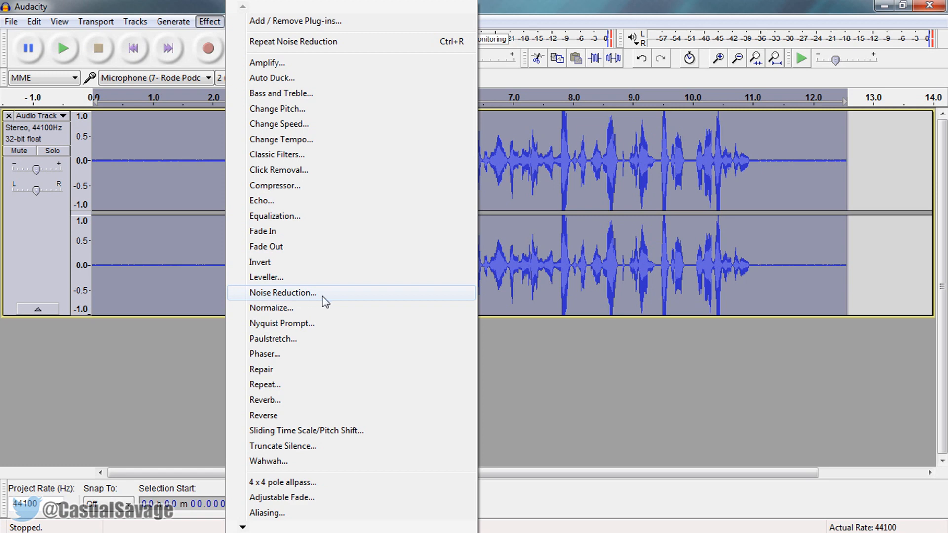
left_click(283, 293)
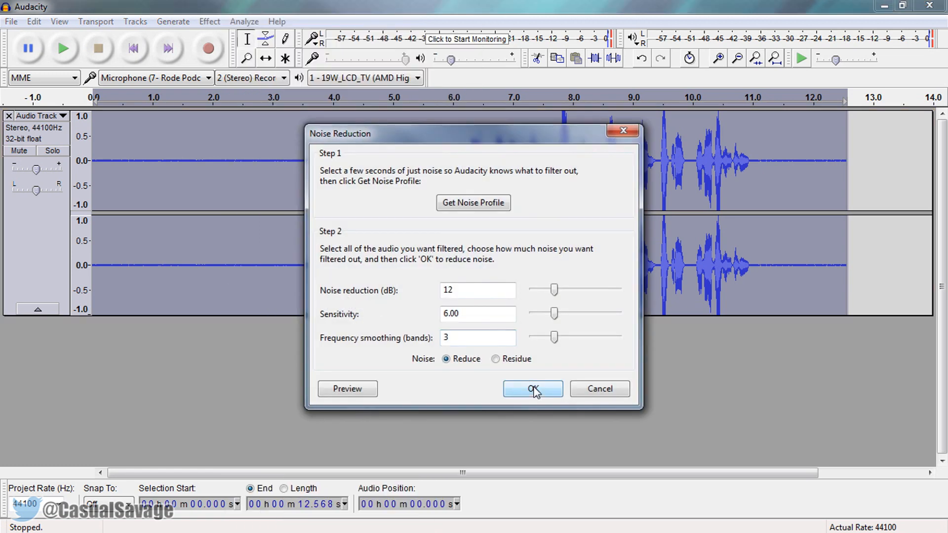
left_click(531, 388)
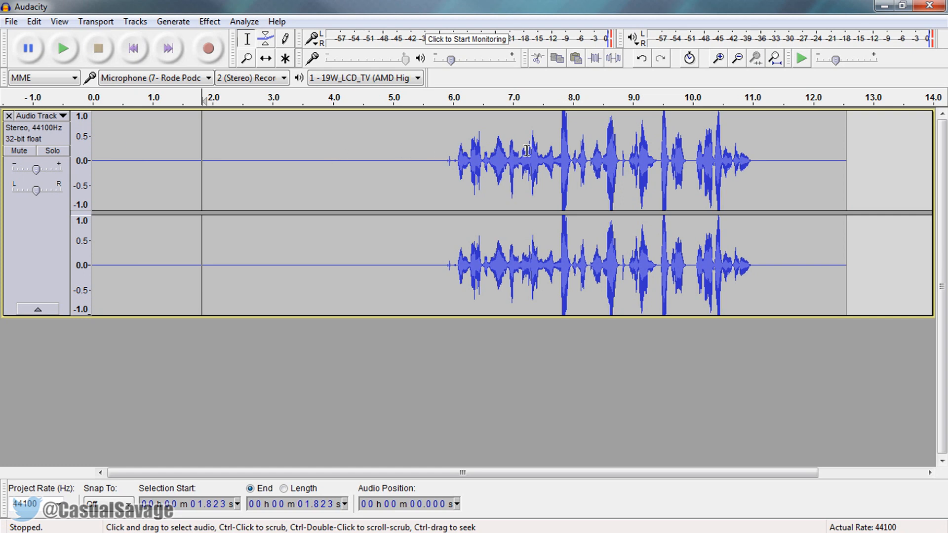
mouse_move(698, 160)
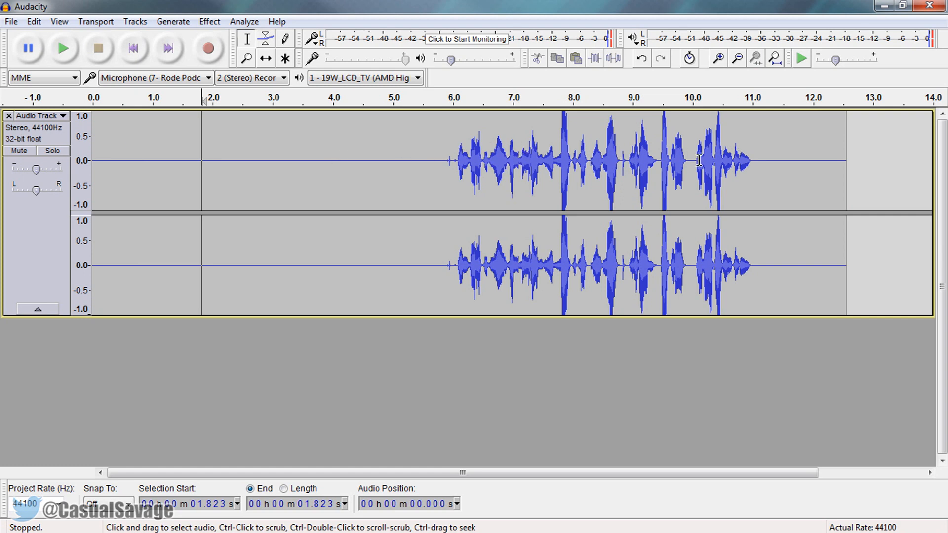
mouse_move(305, 180)
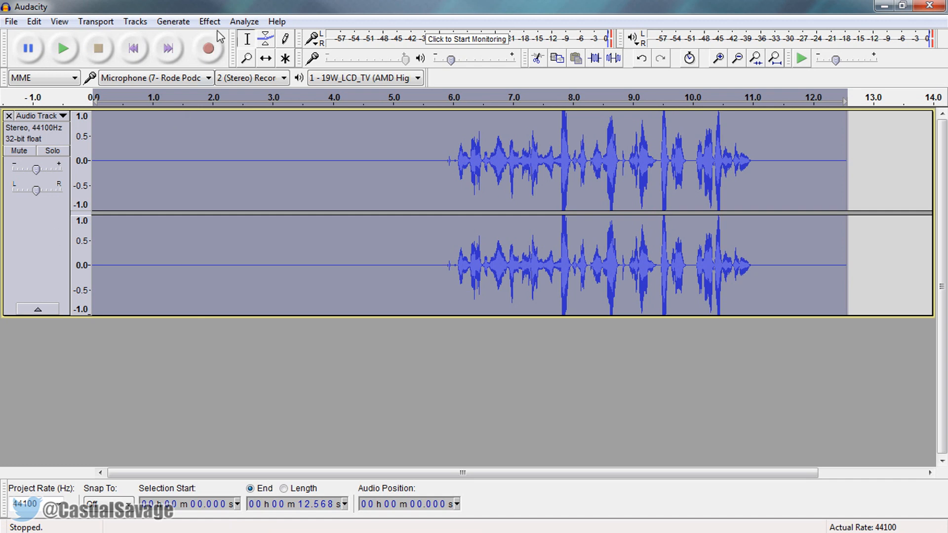
- Normalize the track to -1.0 dB peak with DC offset removed
left_click(210, 21)
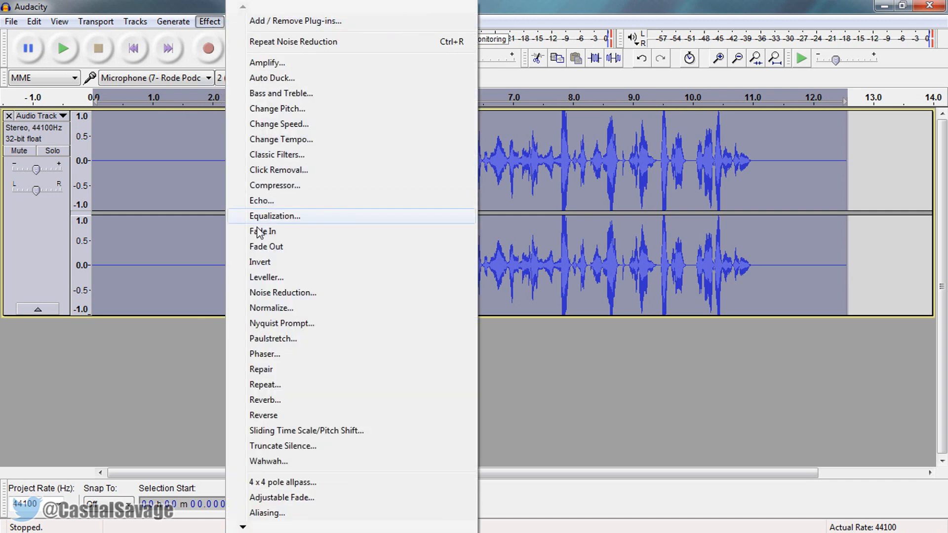
left_click(271, 307)
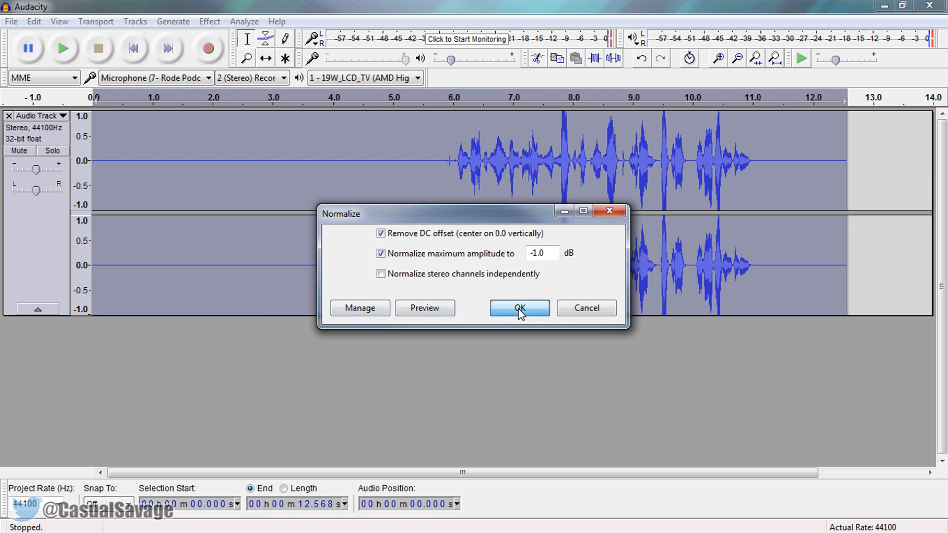
left_click(518, 308)
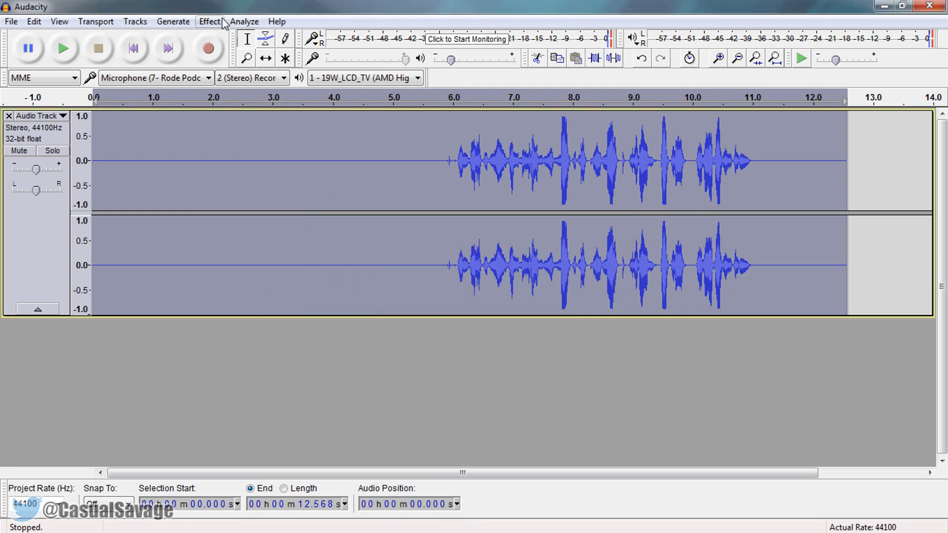
- Apply the Compressor at -18 dB threshold, 2:1 ratio, with make-up gain unchecked
left_click(209, 21)
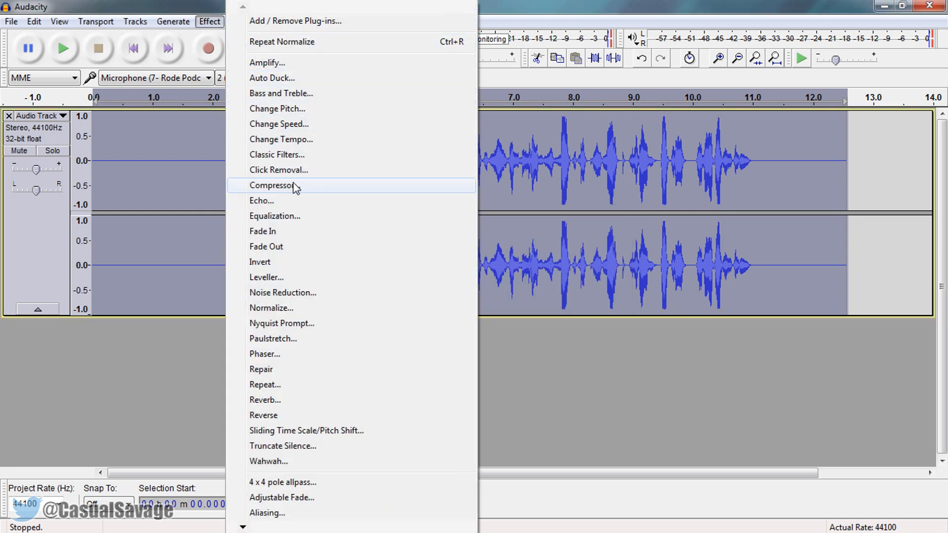
left_click(273, 185)
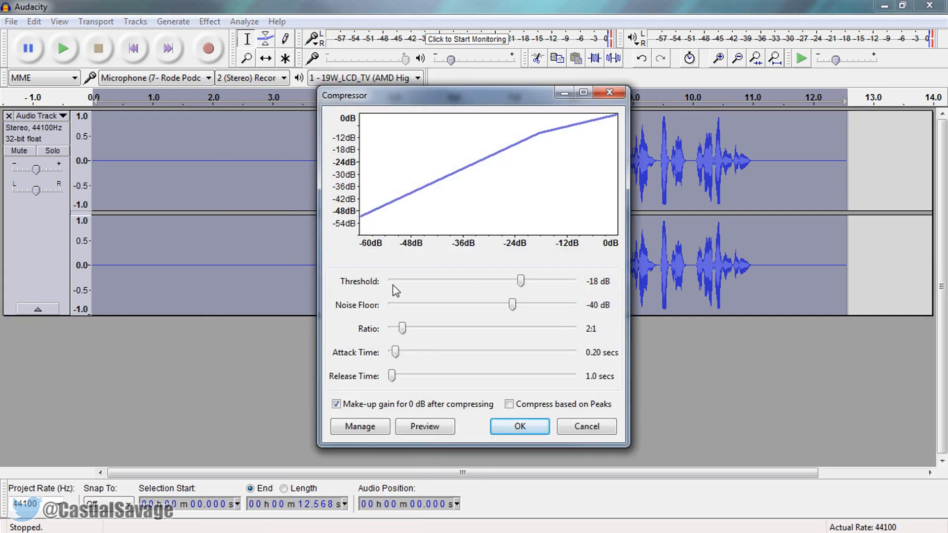
mouse_move(561, 283)
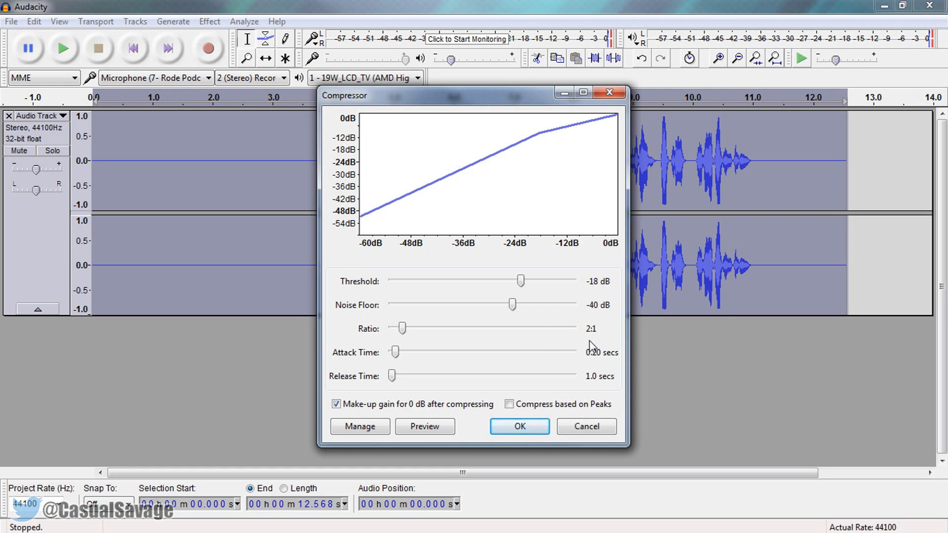
mouse_move(613, 365)
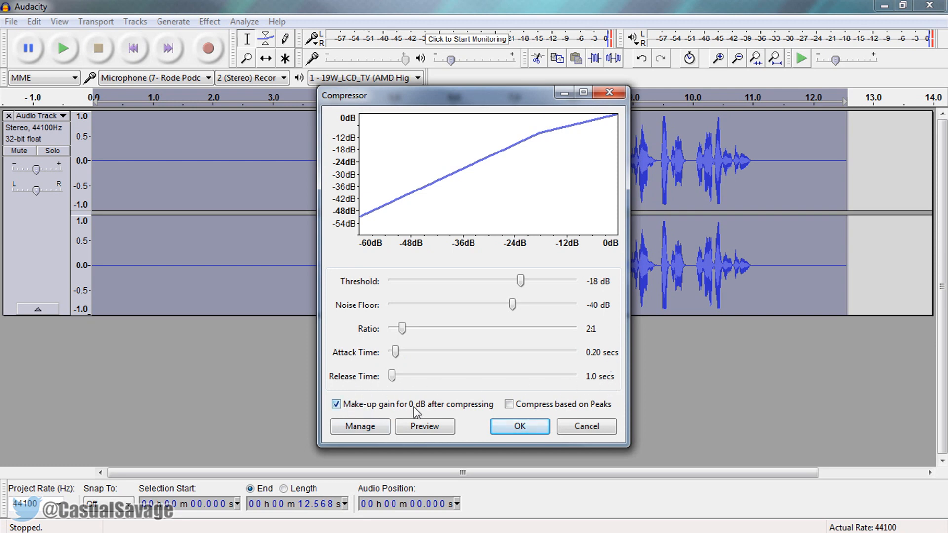
left_click(336, 403)
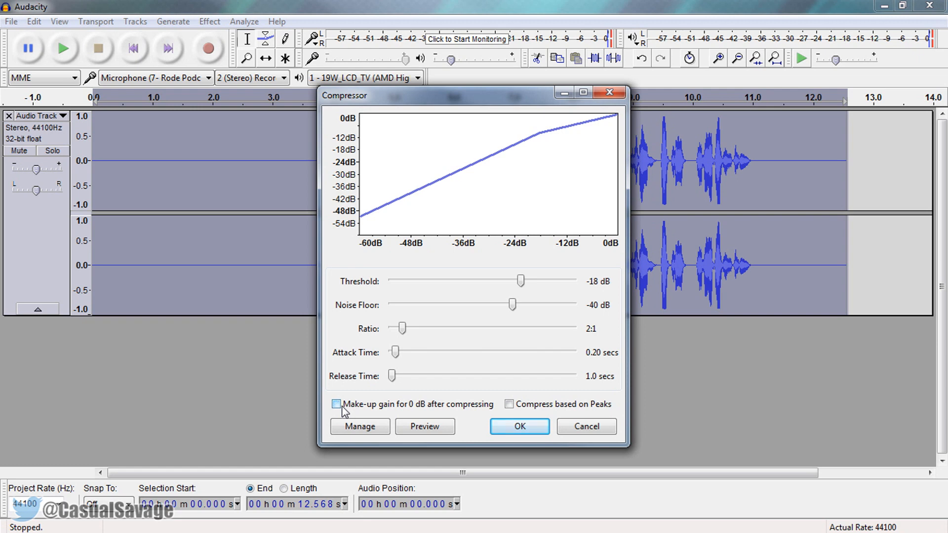
left_click(336, 403)
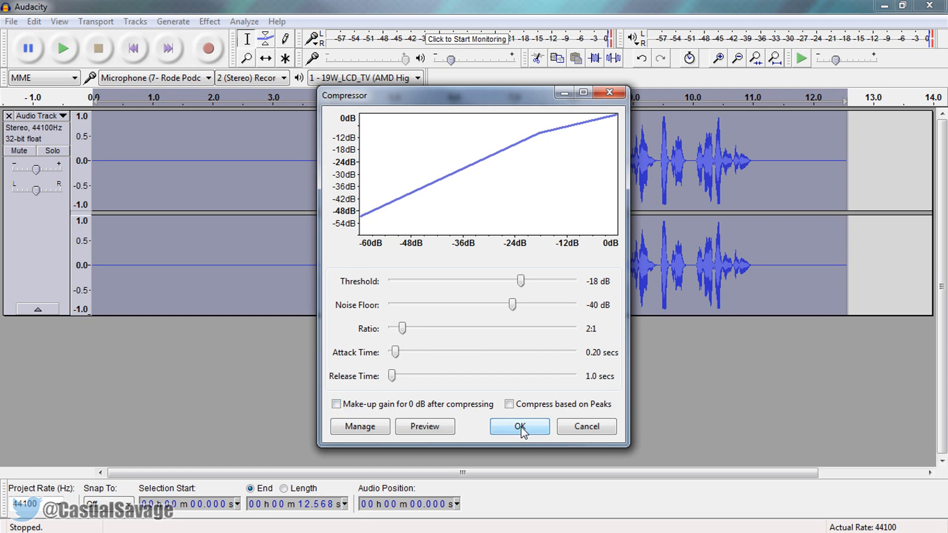
left_click(519, 426)
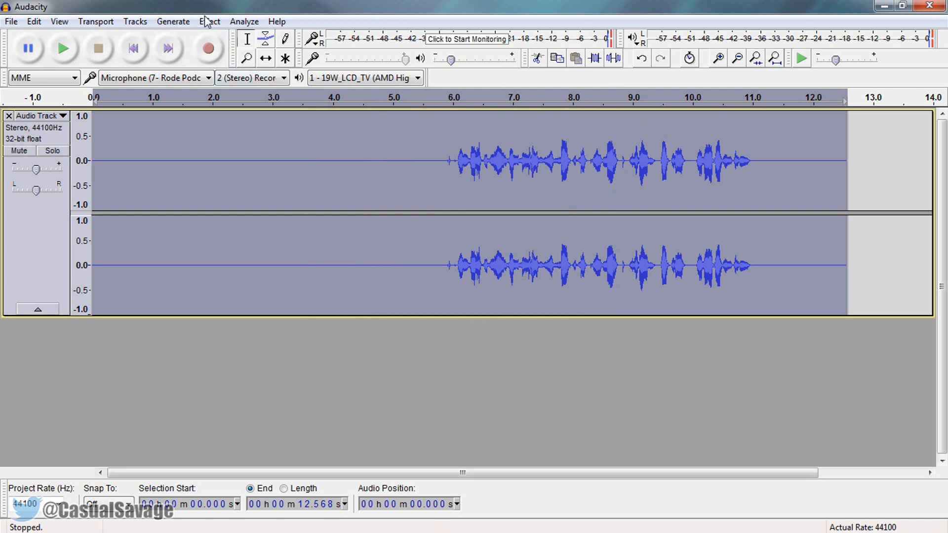
- Apply Equalization using the Bass Boost curve to the recording
left_click(209, 21)
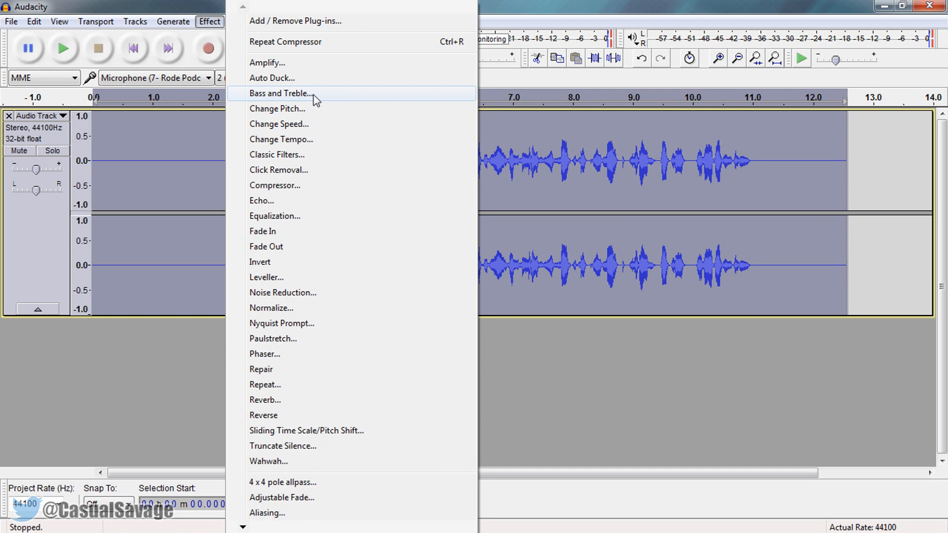
mouse_move(302, 216)
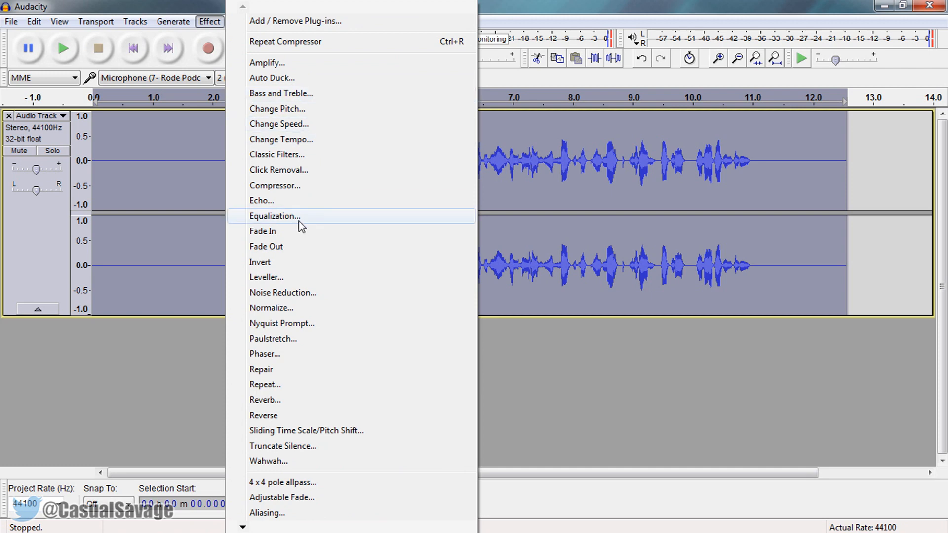
left_click(274, 216)
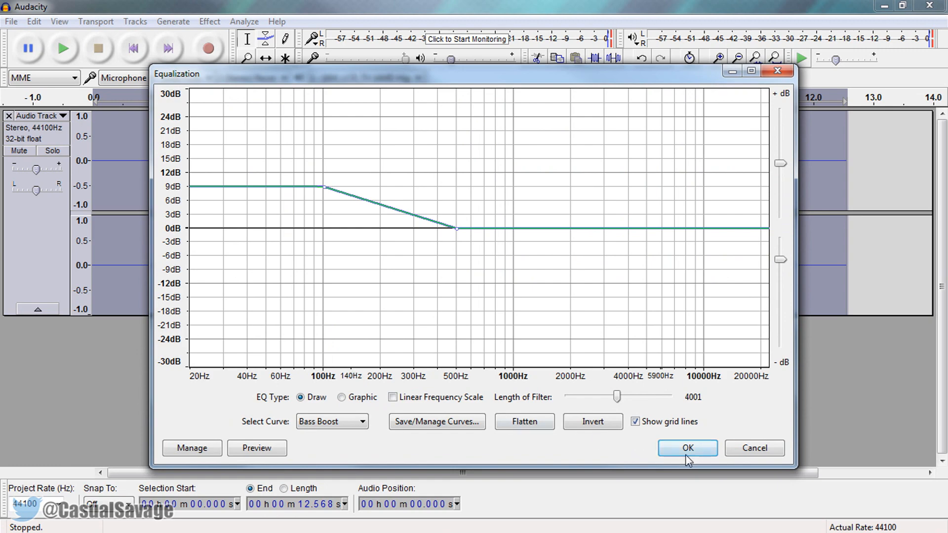
left_click(687, 447)
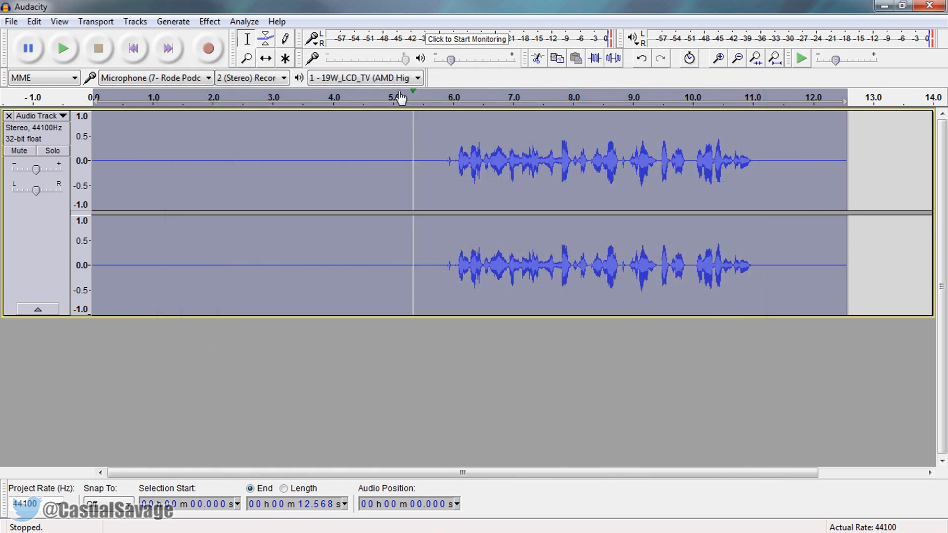
- Apply Equalization with the Treble Boost preset curve
left_click(209, 21)
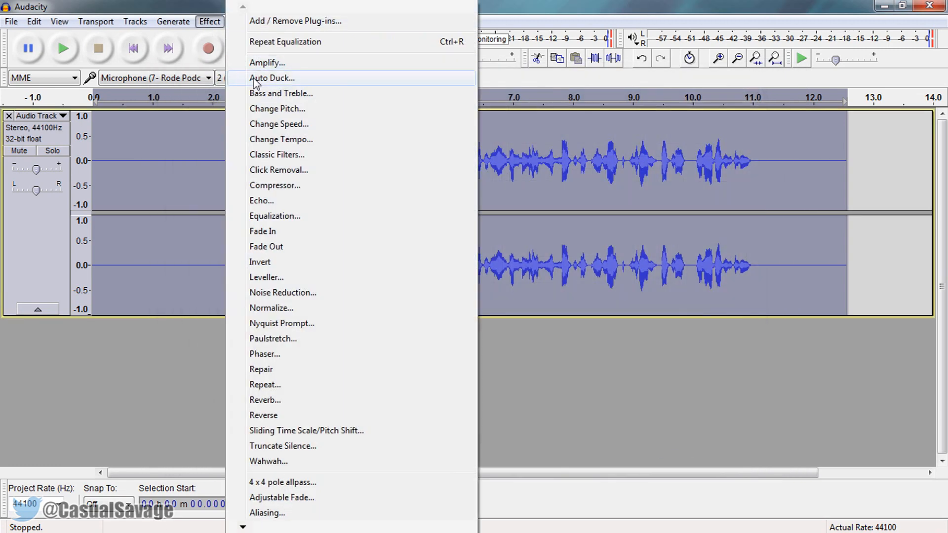
left_click(275, 216)
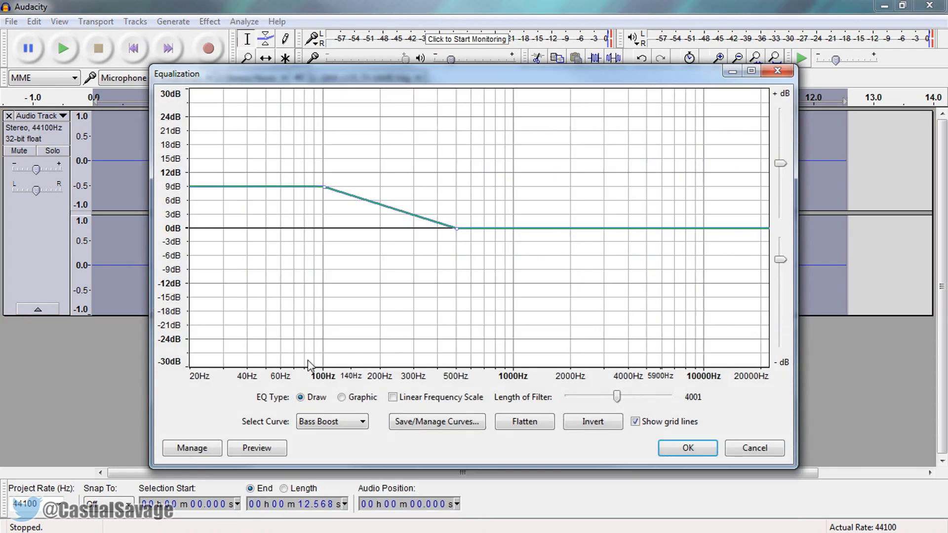
left_click(331, 421)
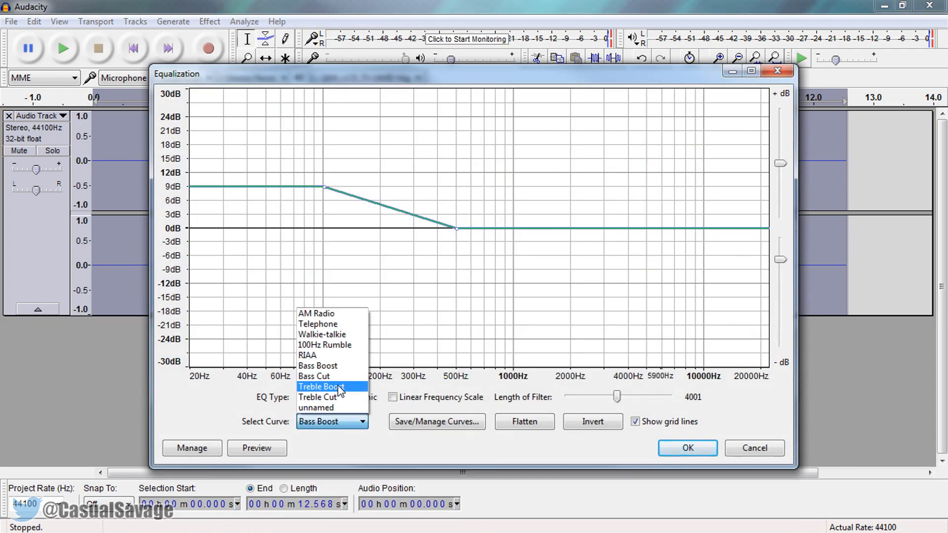
left_click(687, 448)
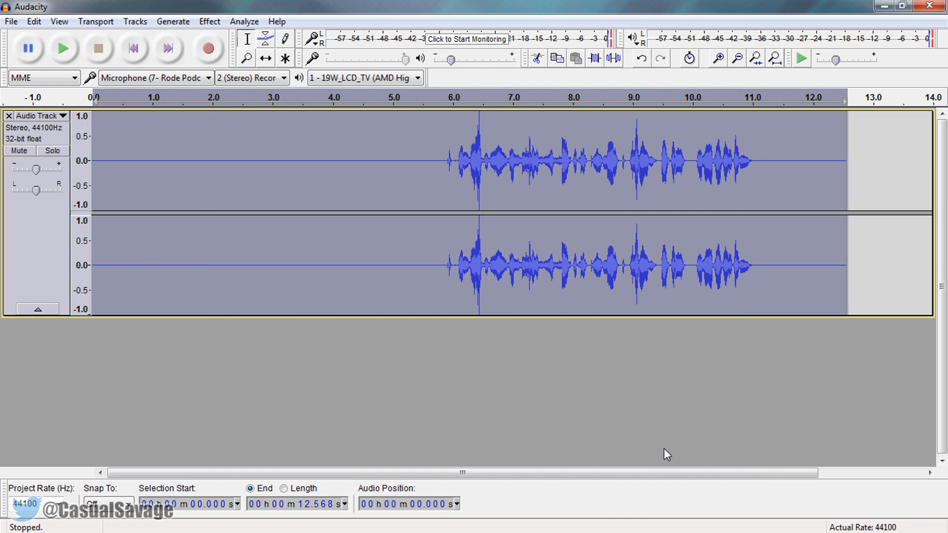
- Normalize the track again to a -1 dB peak
left_click(209, 21)
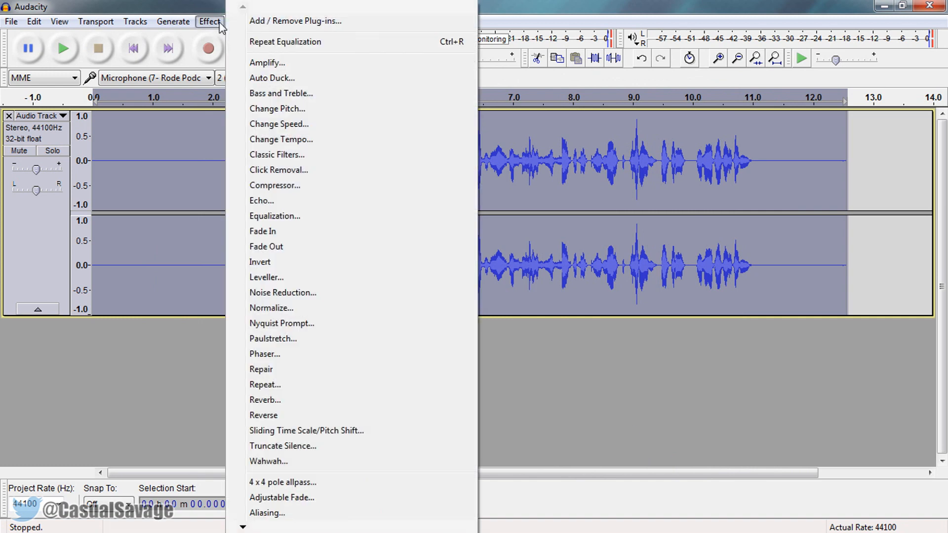
left_click(271, 308)
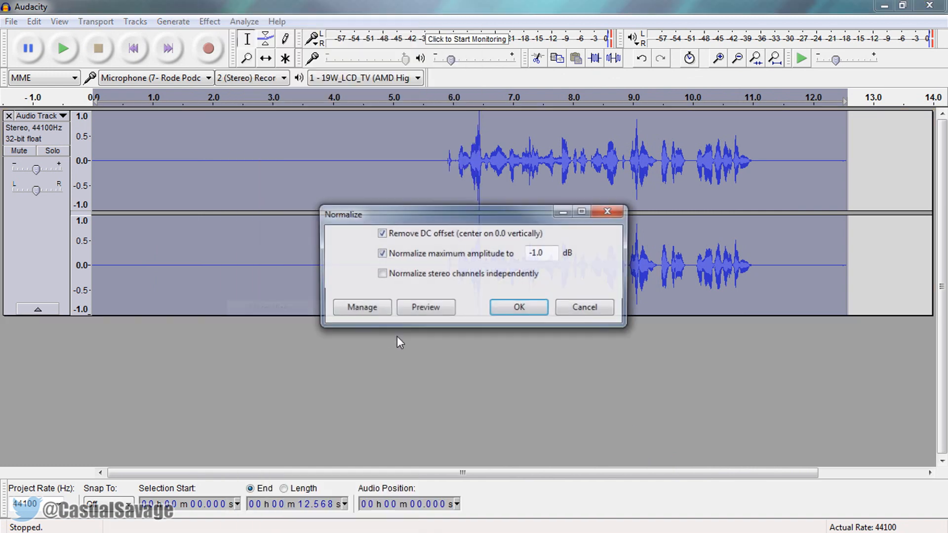
left_click(518, 307)
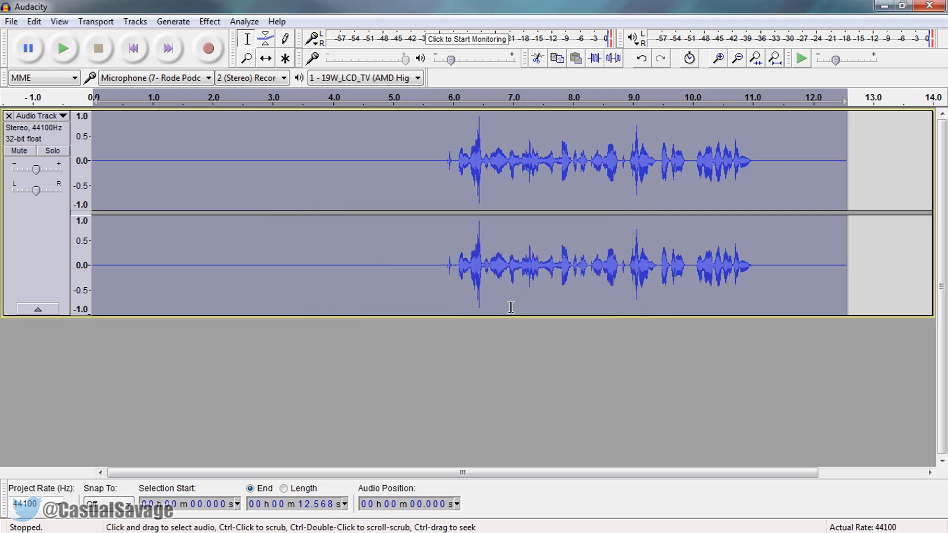
- Apply the Hard Limiter with a -3.00 dB limit and close it
left_click(209, 21)
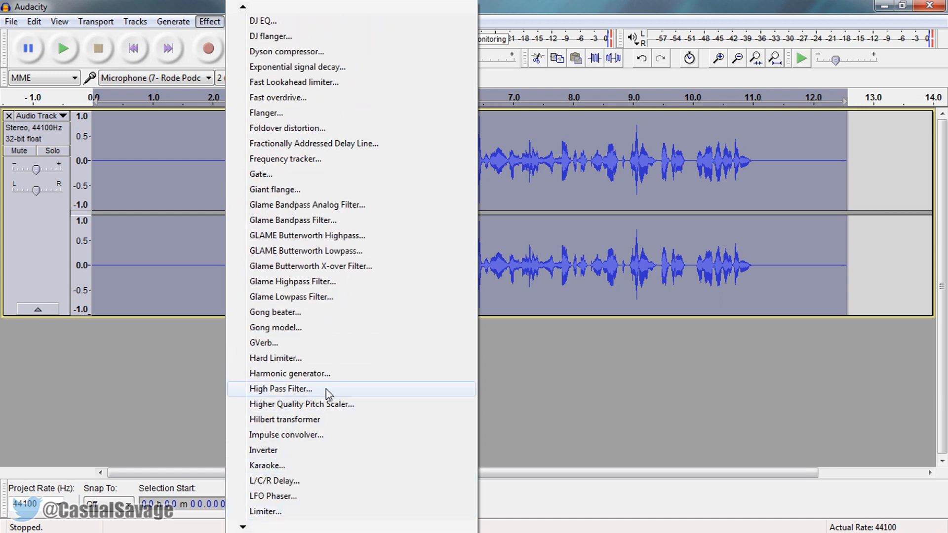
mouse_move(280, 358)
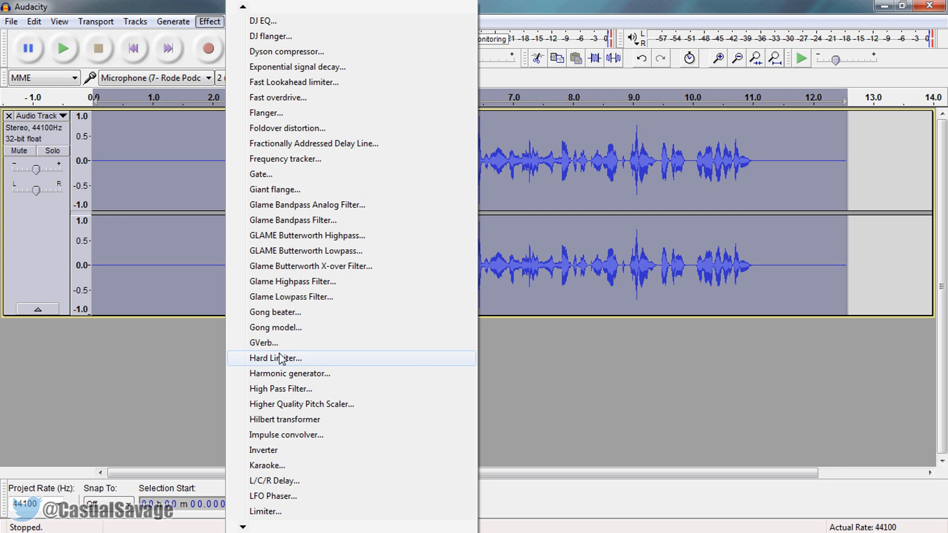
left_click(275, 358)
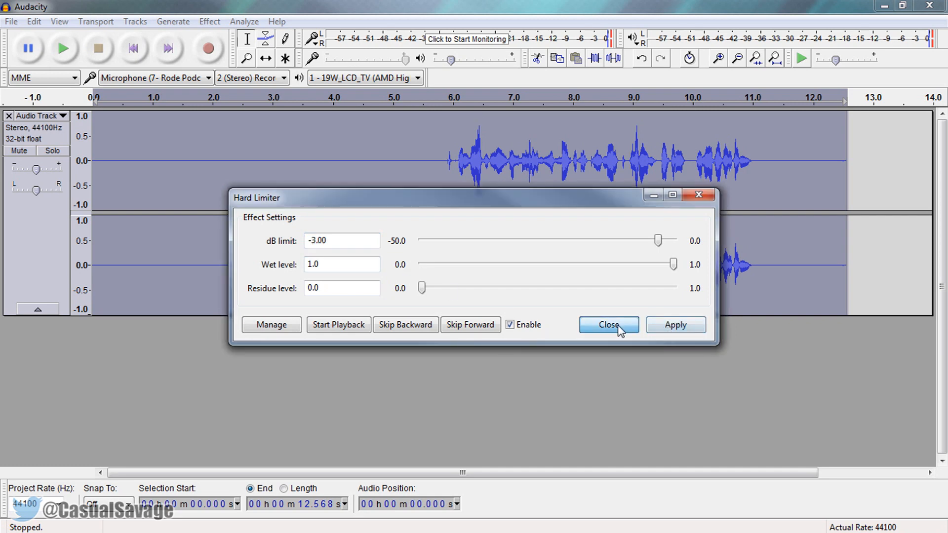
left_click(608, 324)
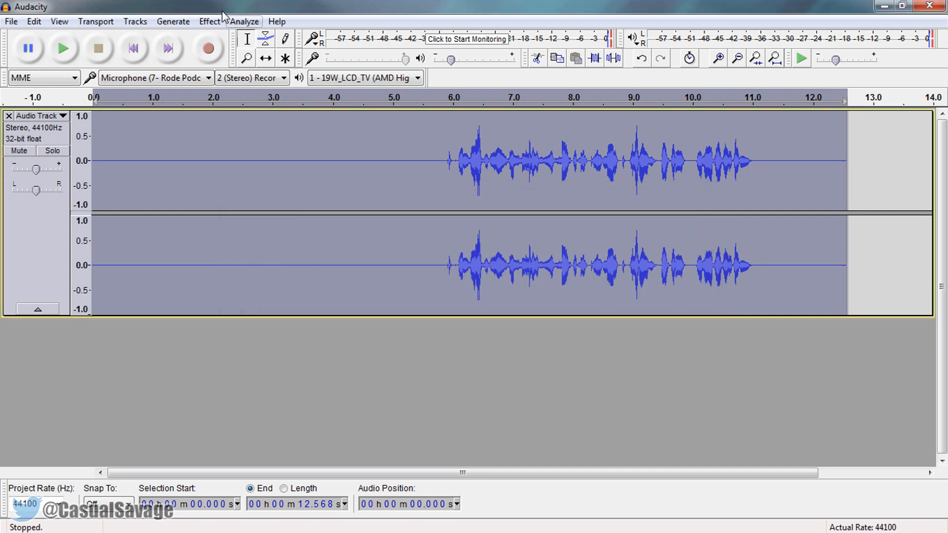
left_click(209, 21)
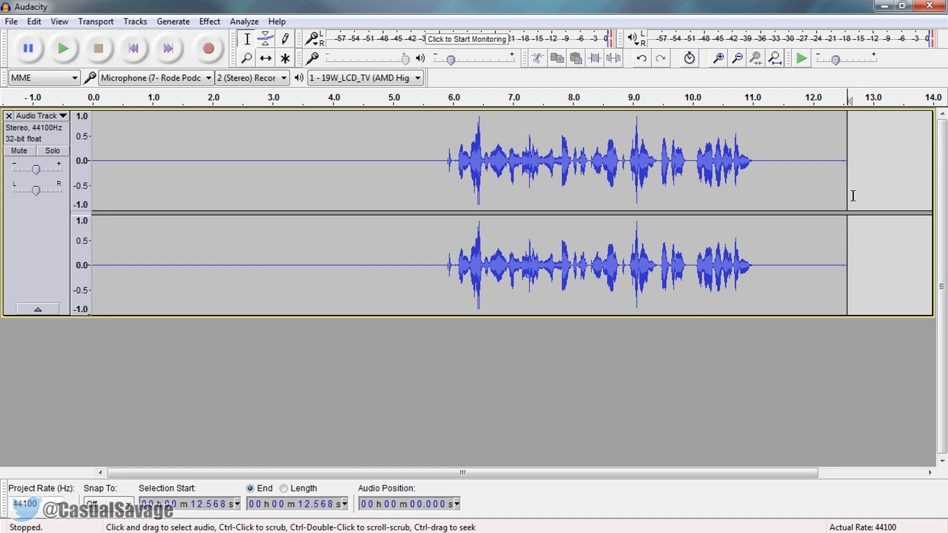
mouse_move(647, 267)
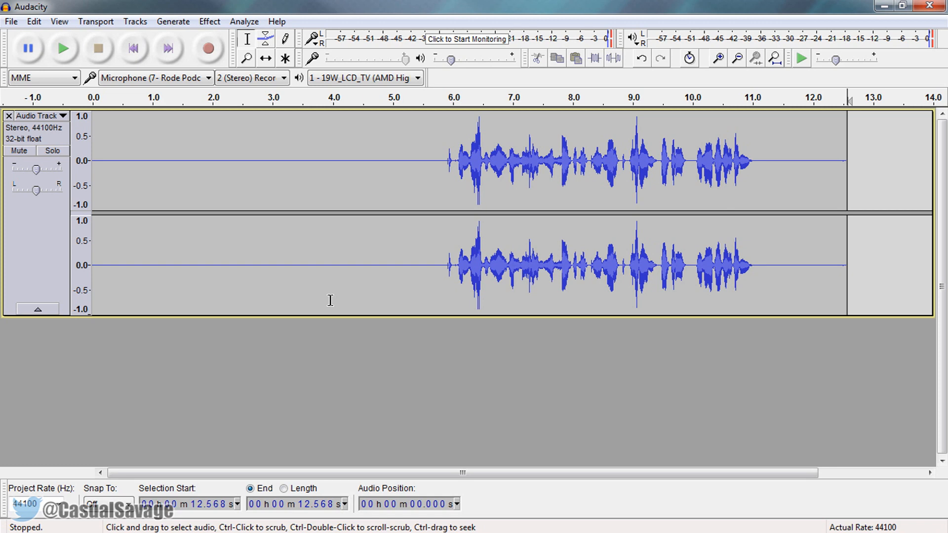
mouse_move(88, 124)
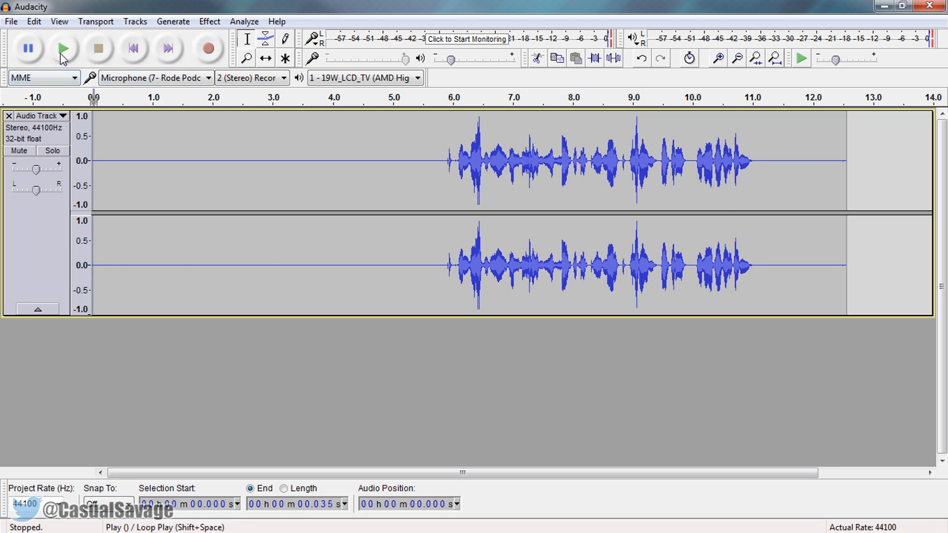
- Play the fully processed stereo voice track from the start
left_click(63, 48)
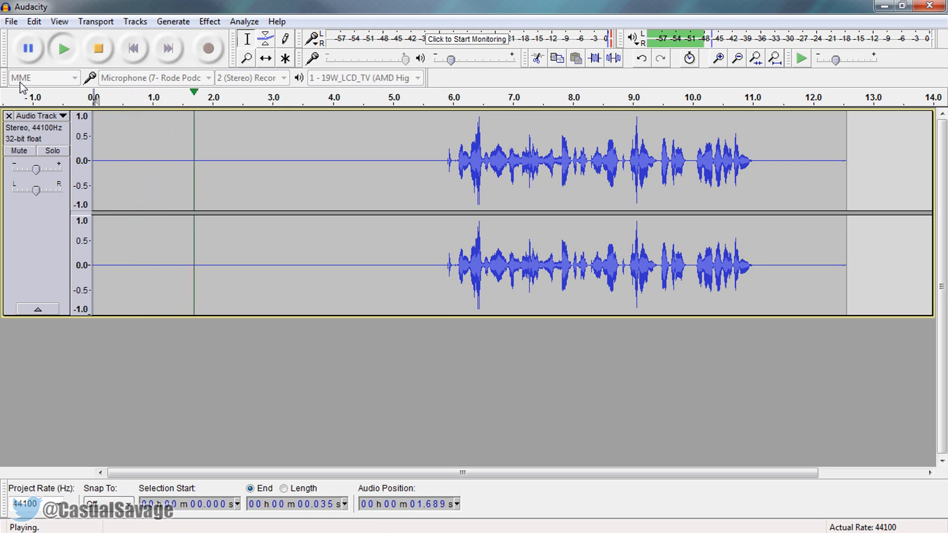